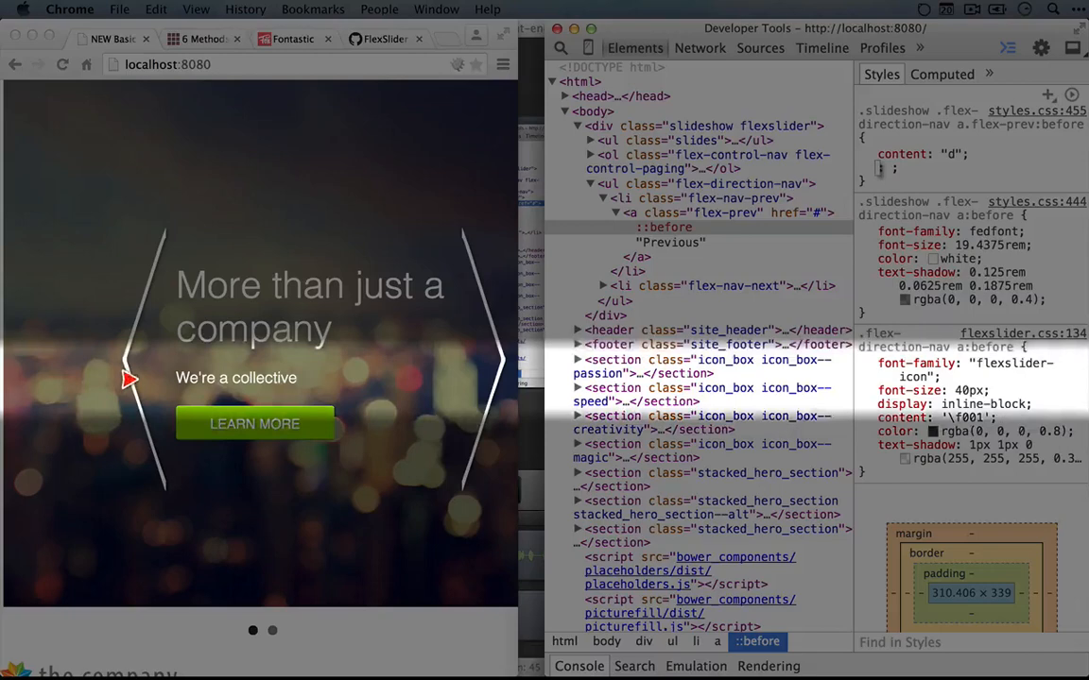
{"action": "mouse_move", "coordinate": [72, 352]}
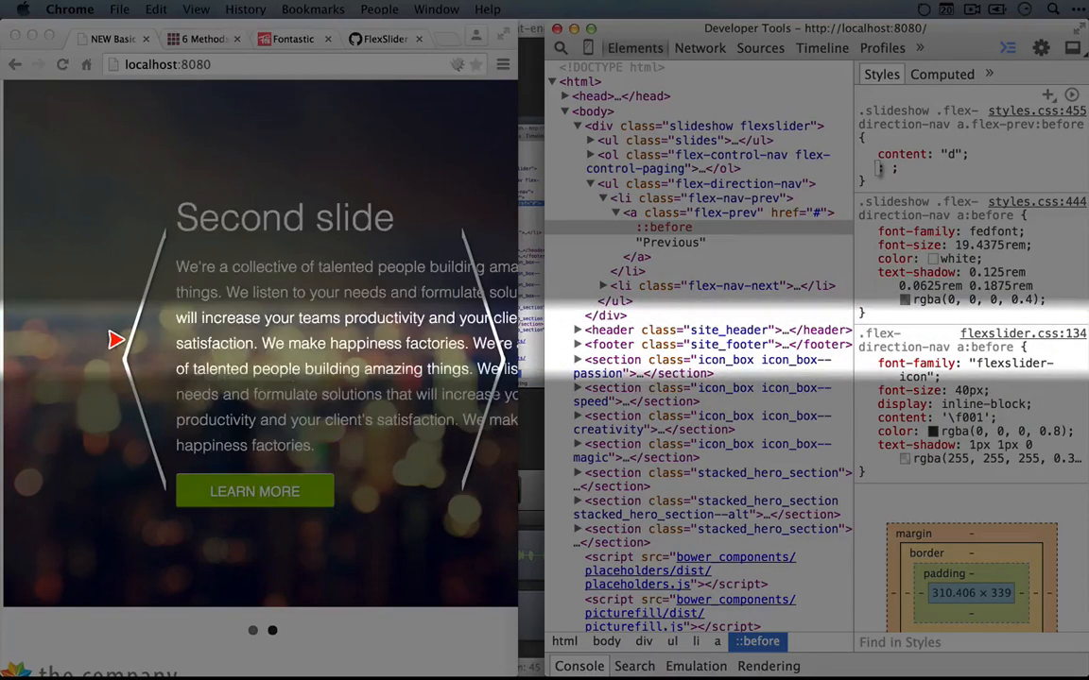
- Add margin-left: -125px to a.flex-prev:before, then begin a margin property in slideshow.scss
{"action": "left_click", "coordinate": [861, 155]}
{"action": "type", "text": "margin-left: -100px"}
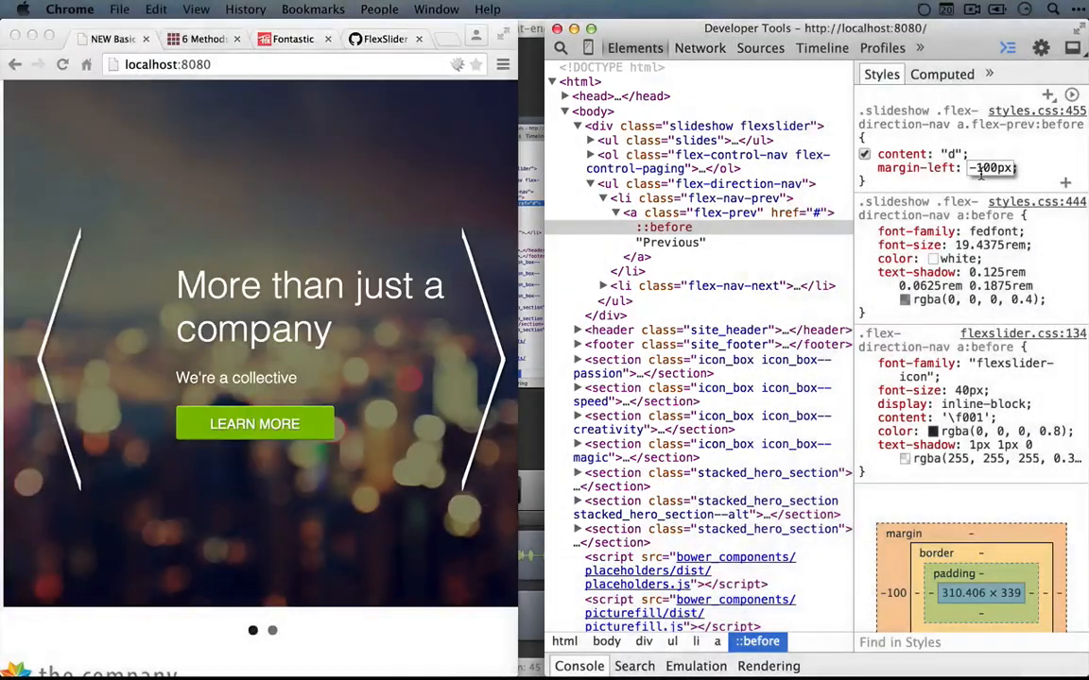
{"action": "left_click", "coordinate": [990, 166]}
{"action": "type", "text": "-120"}
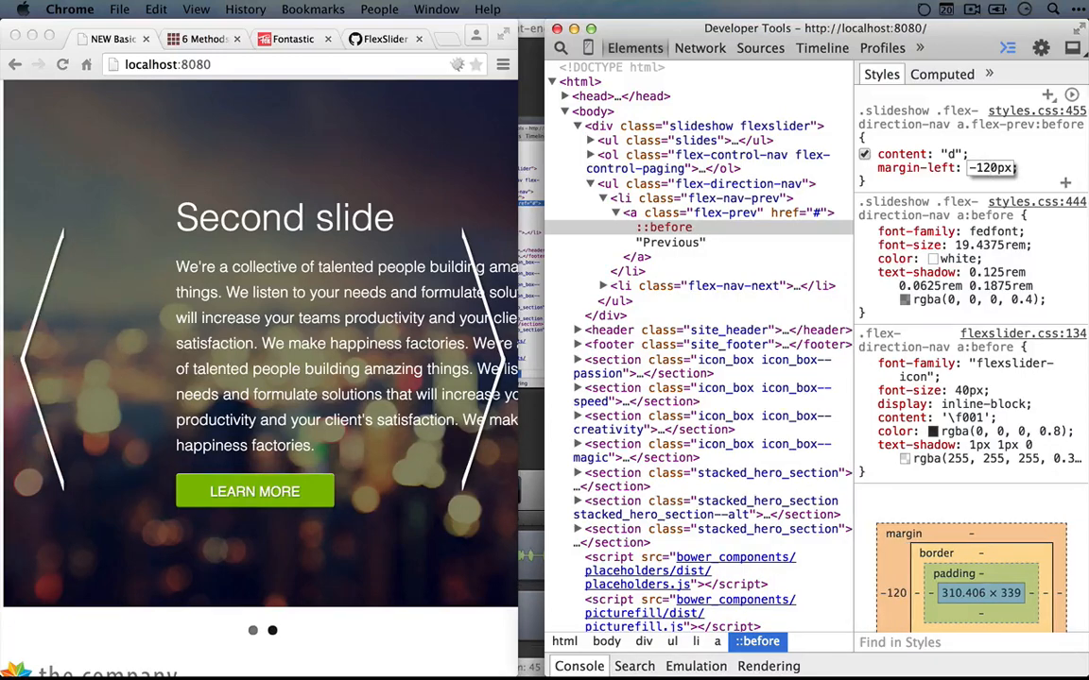
{"action": "type", "text": "-125px"}
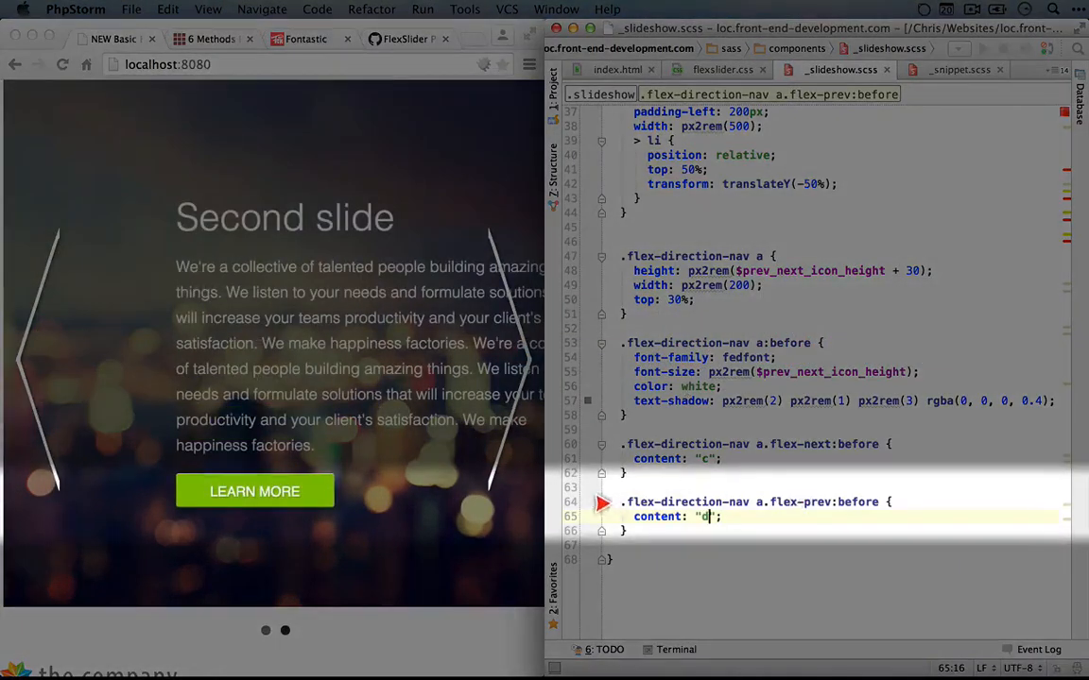
{"action": "type", "text": "ma"}
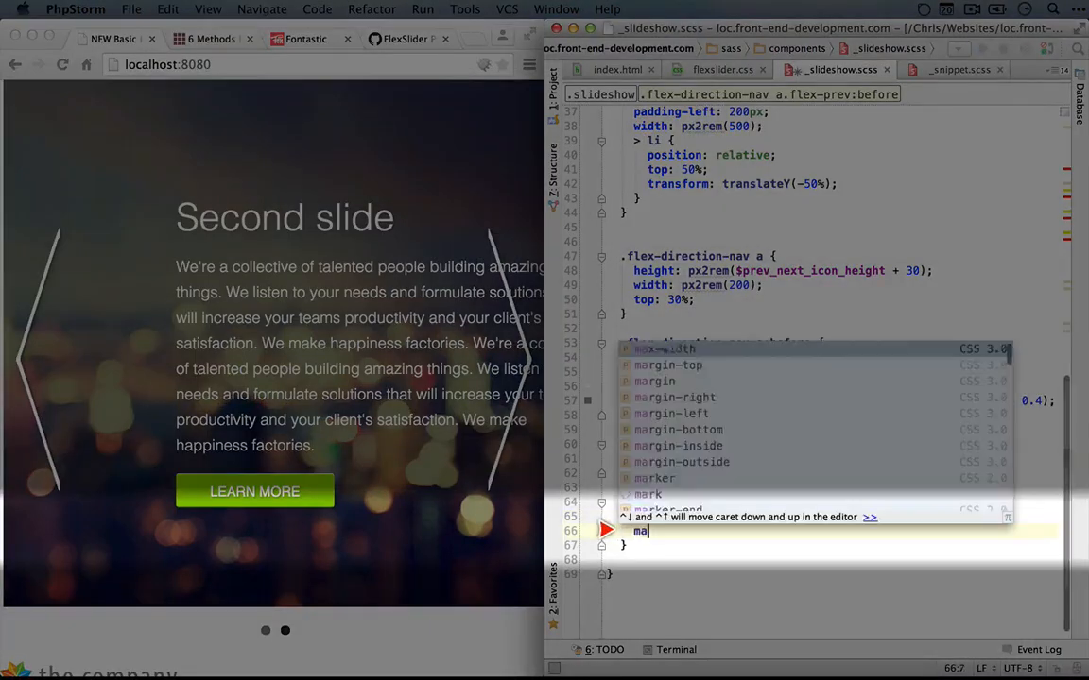